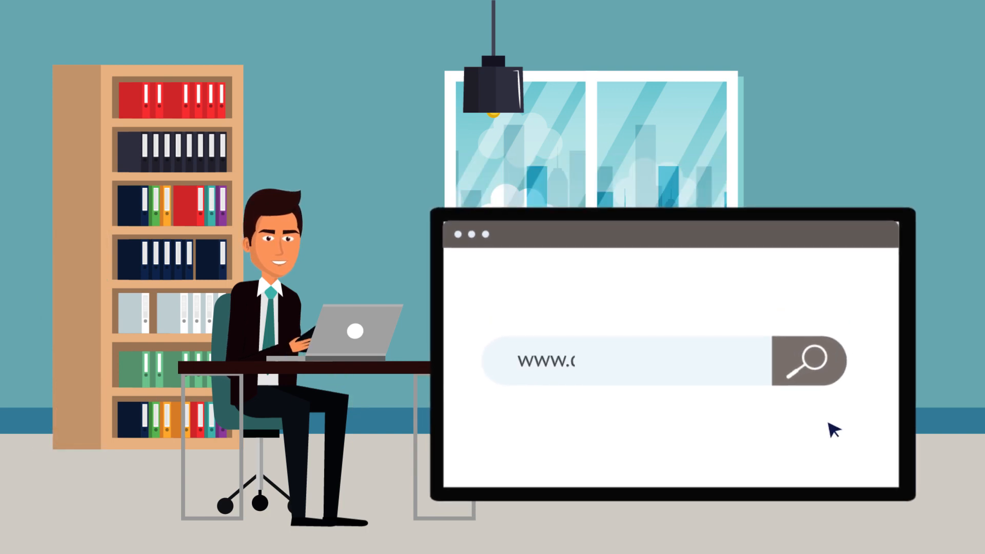
Reach the Qatar Stock Exchange homepage and reveal the Participants menu with its Members area.
left_click(808, 365)
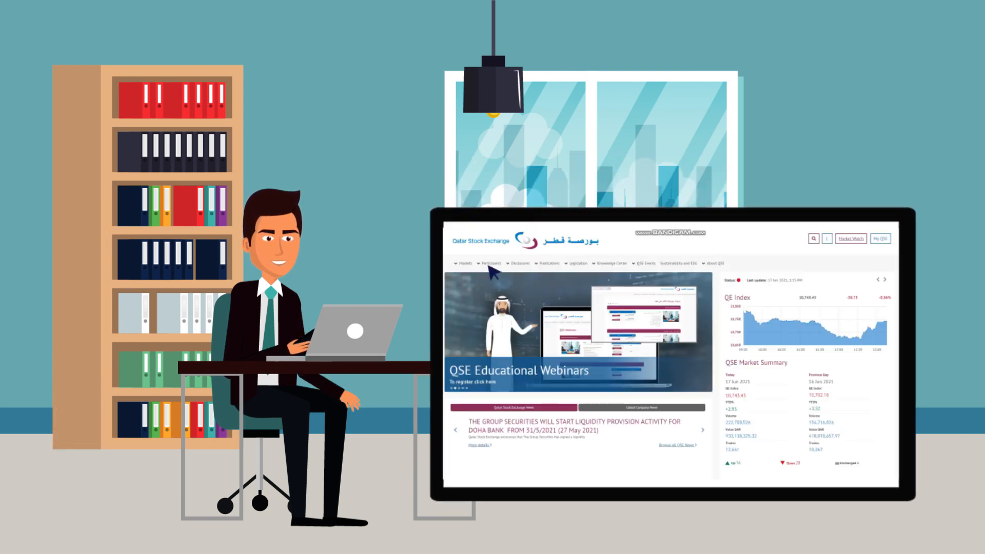
left_click(490, 263)
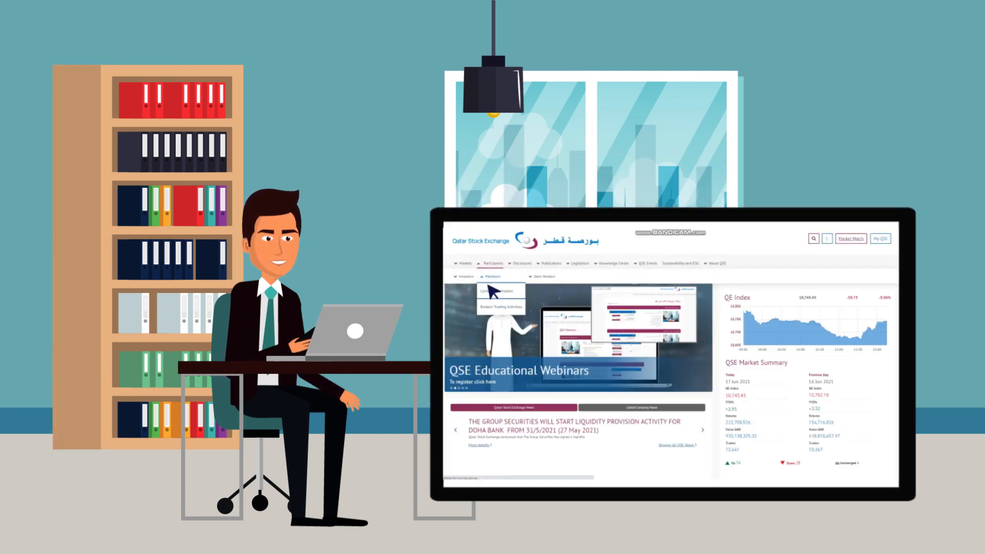